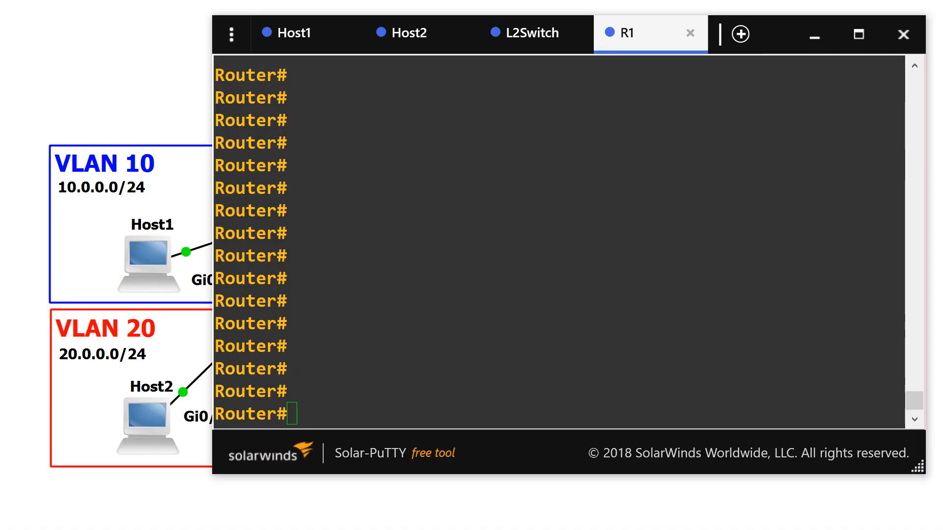
- On Host1, run 'show ip int brief | exc un' to confirm the interface is up at 10.0.0.2
{"action": "left_click", "coordinate": [295, 33]}
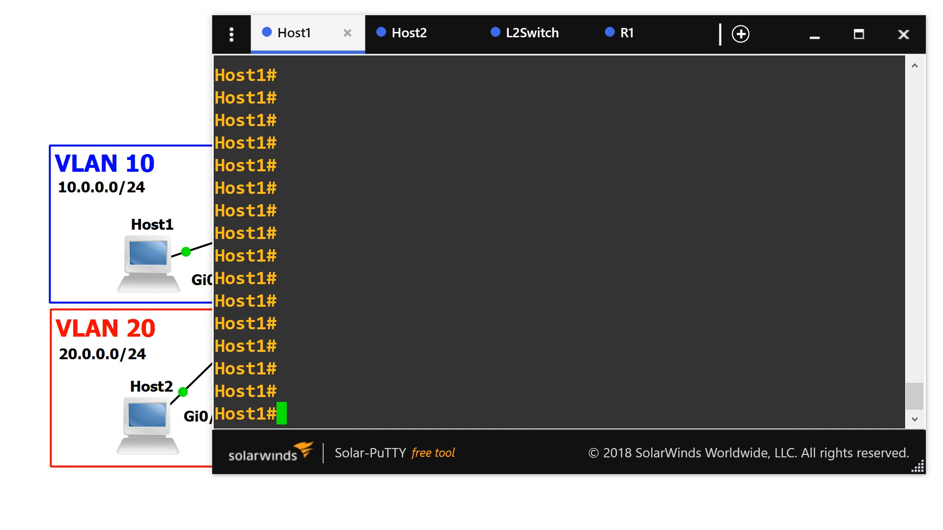
{"action": "type", "text": "show ip in"}
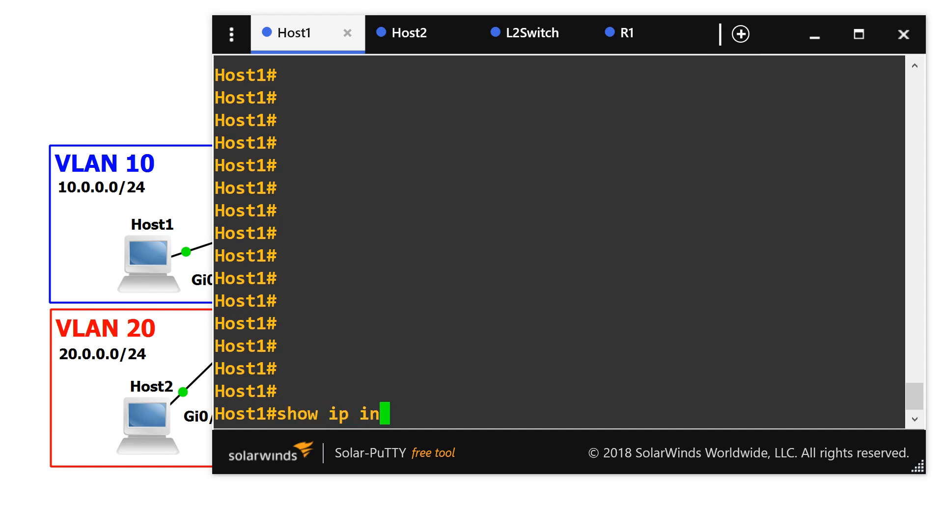
{"action": "type", "text": "t brief | exc"}
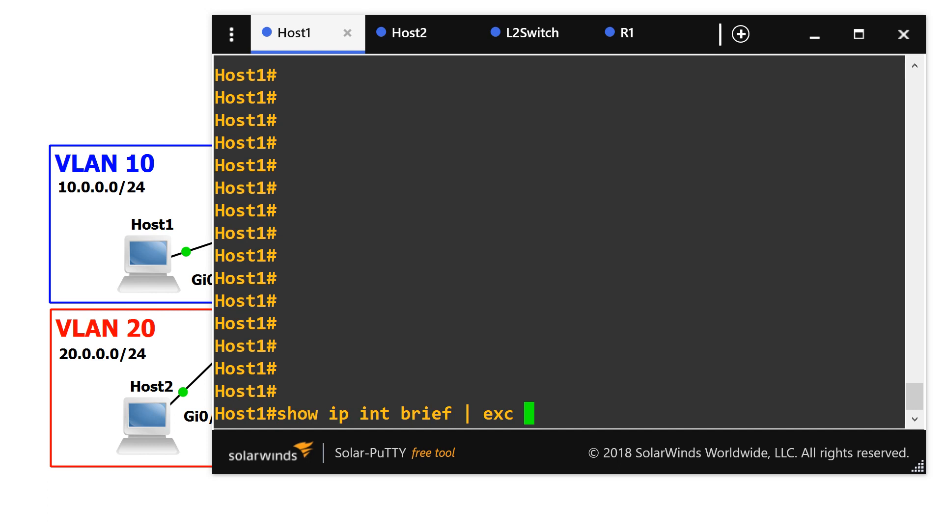
{"action": "key", "text": "Return"}
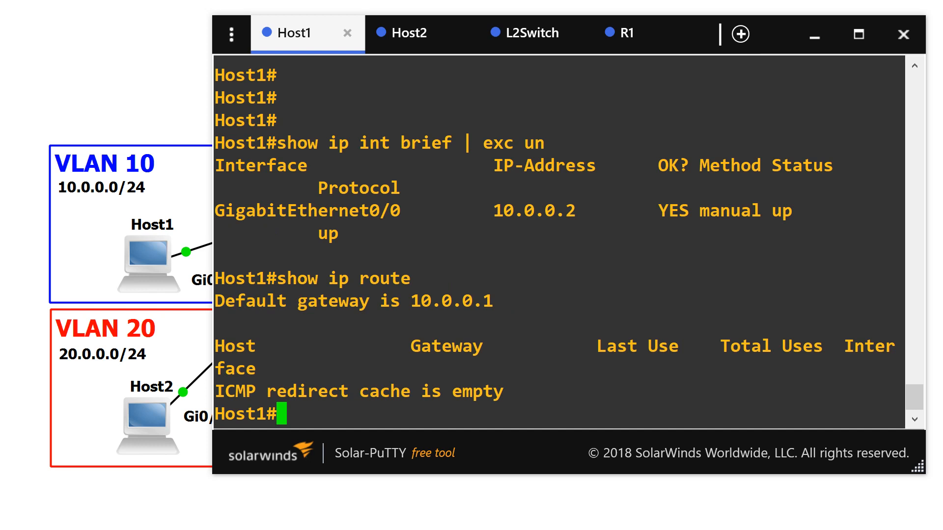
- On Host2, run 'show ip int brief | exc un' to confirm the interface is up at 20.0.0.2
{"action": "left_click", "coordinate": [409, 33]}
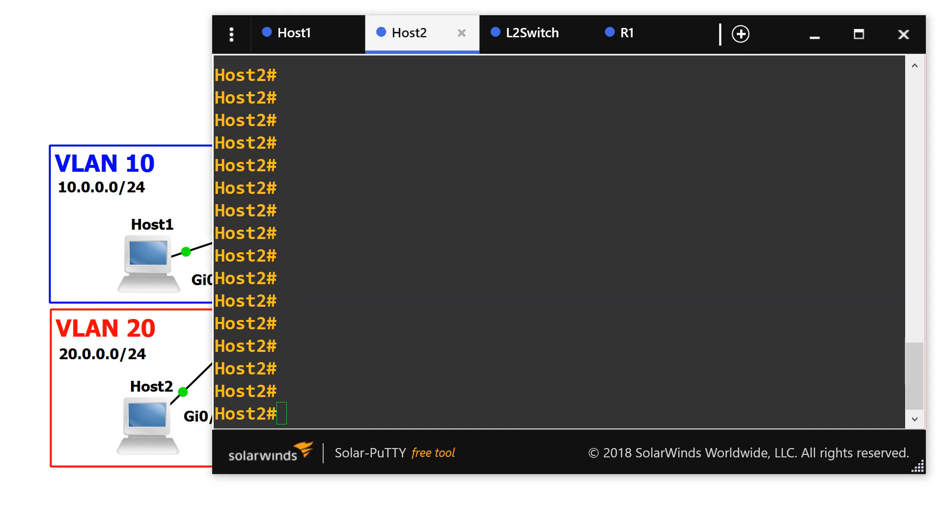
{"action": "left_click", "coordinate": [626, 33]}
{"action": "type", "text": "show ip"}
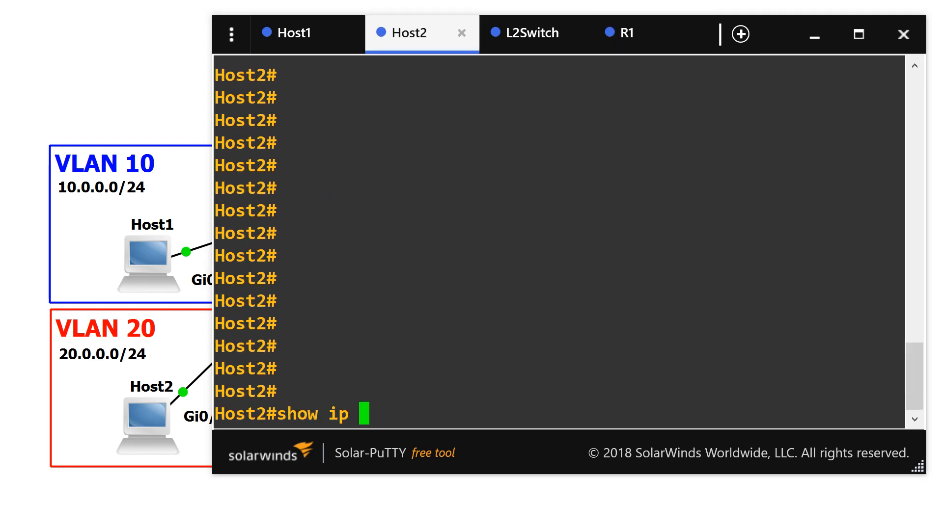
{"action": "type", "text": "int brief | exc un"}
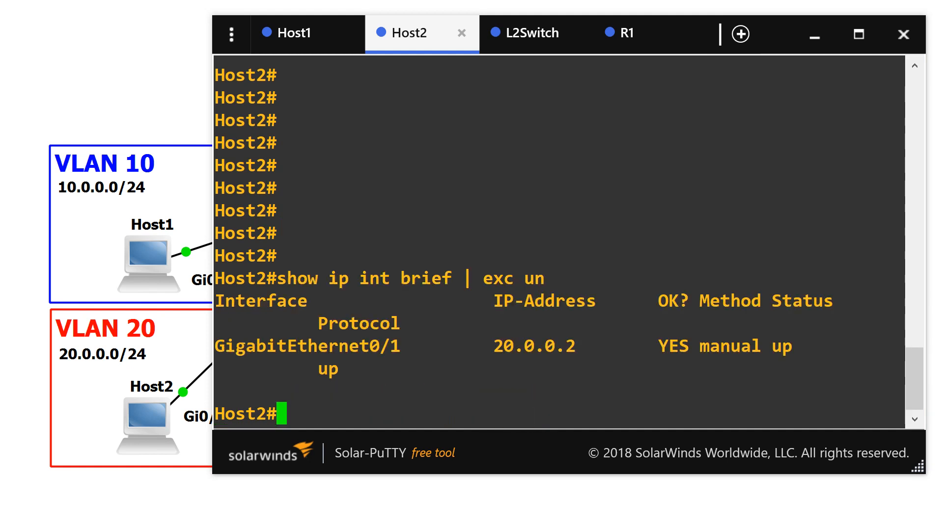
{"action": "mouse_move", "coordinate": [294, 32]}
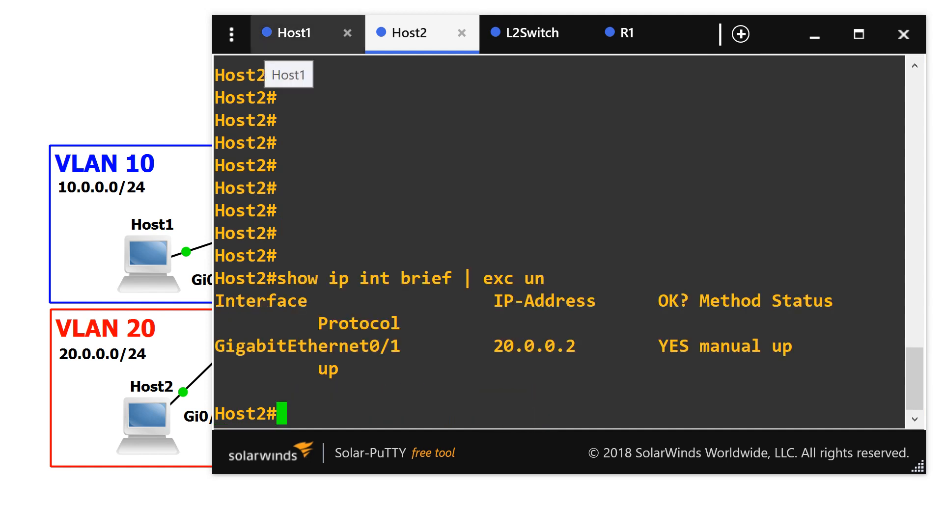
- From Host1, ping 20.0.0.2 and observe 0 percent success
{"action": "left_click", "coordinate": [295, 33]}
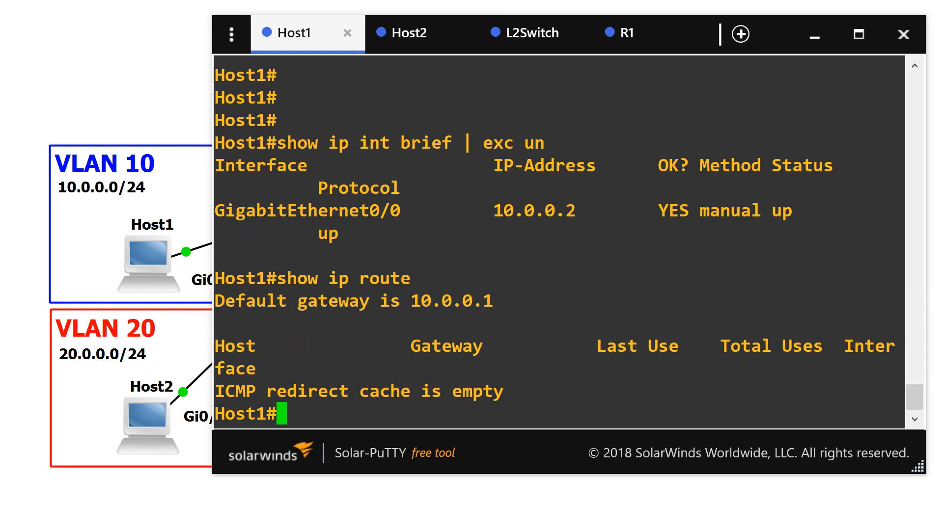
{"action": "type", "text": "ping"}
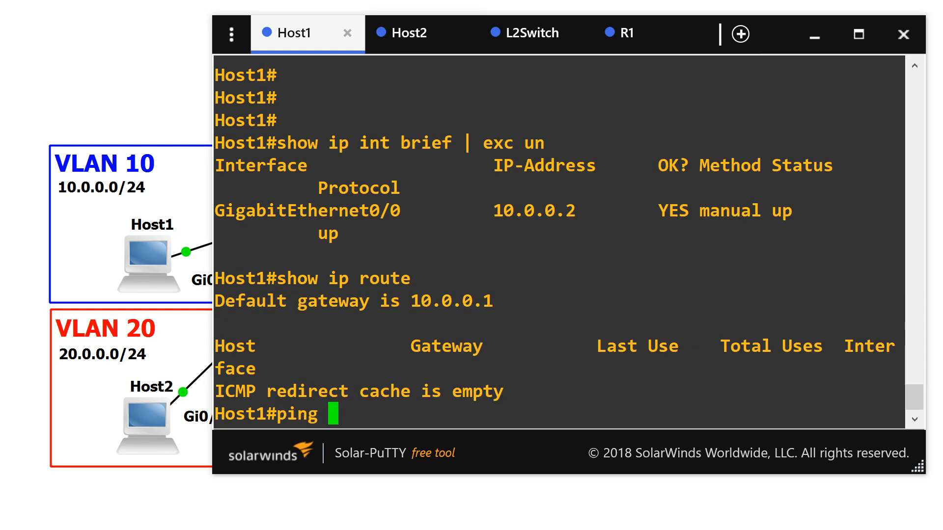
{"action": "type", "text": "20.0.0.2"}
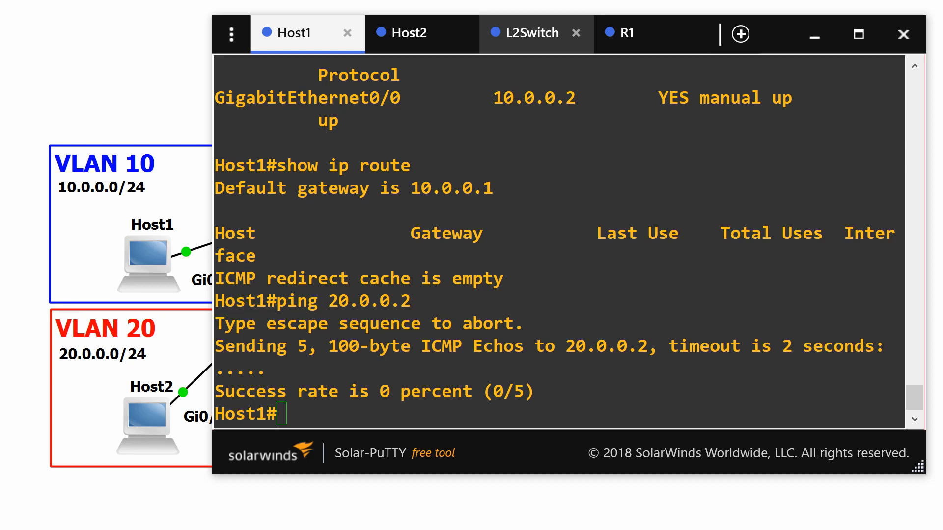
- On L2Switch, page through the running config showing access VLANs 10, 20 and the trunk
{"action": "left_click", "coordinate": [532, 32]}
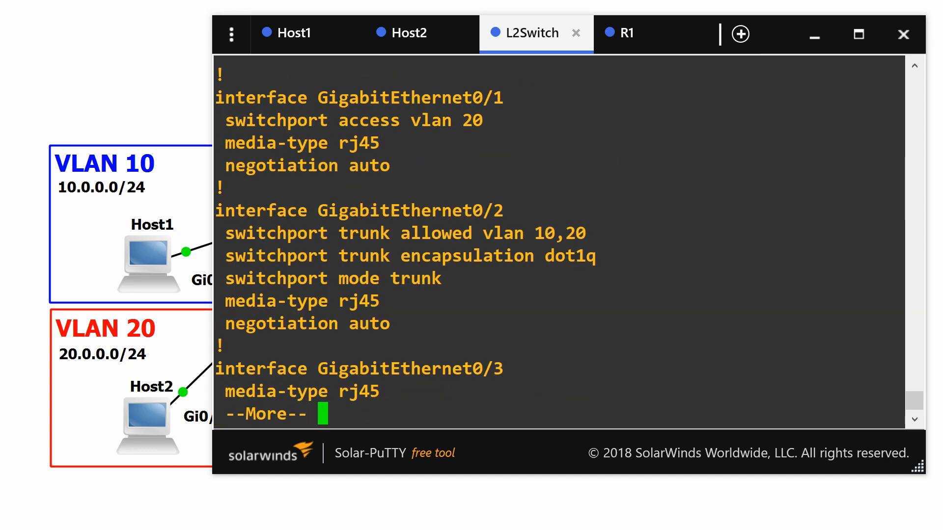
{"action": "key", "text": "space"}
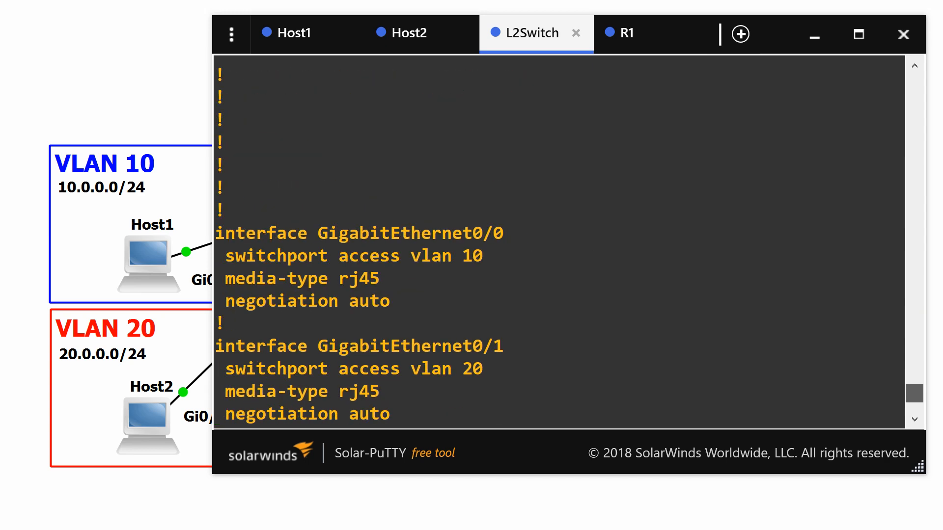
{"action": "scroll", "scroll_direction": "down", "scroll_amount": 3}
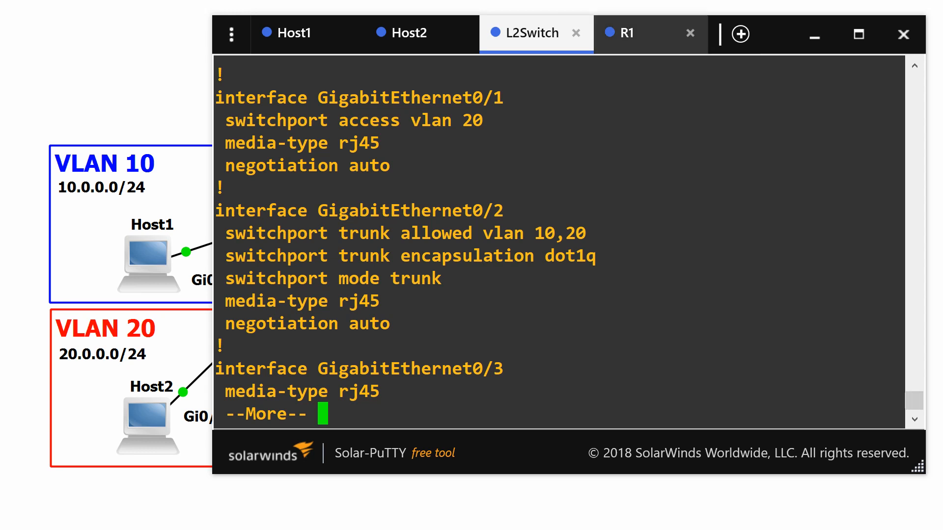
- On R1, enter global configuration and the subinterface Gi0/2.10
{"action": "left_click", "coordinate": [625, 32]}
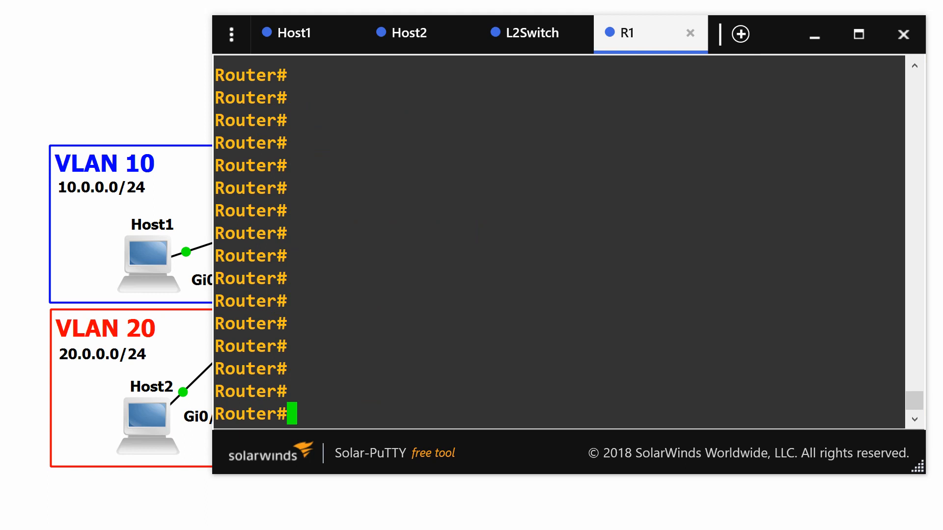
{"action": "type", "text": "config t"}
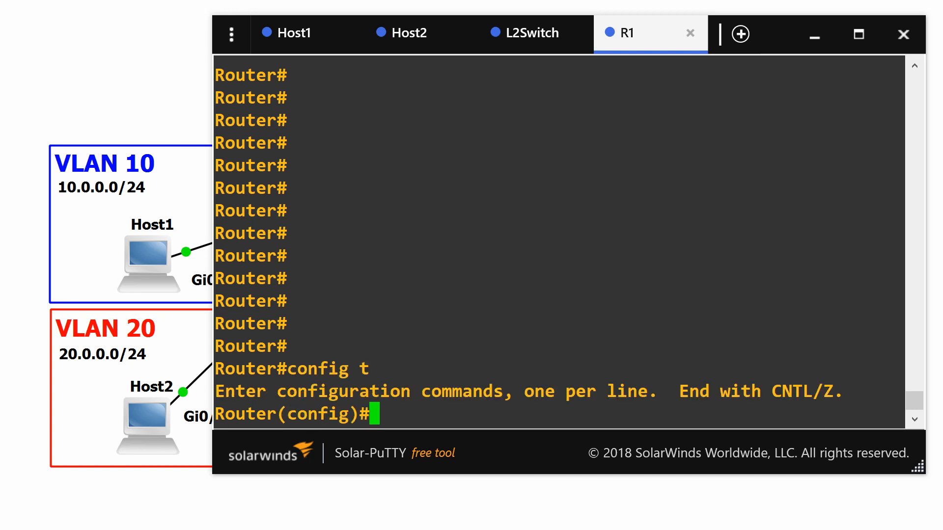
{"action": "type", "text": "int gi0.2"}
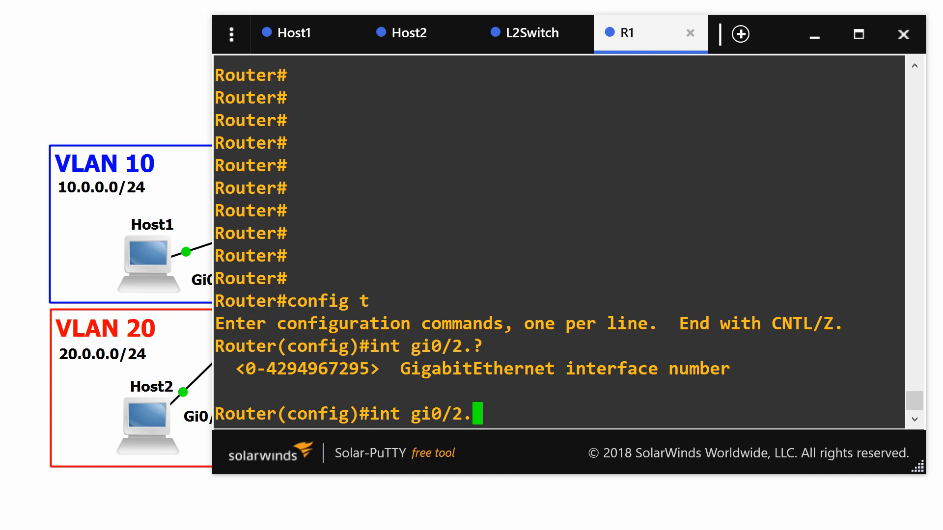
{"action": "type", "text": "10"}
{"action": "key", "text": "Return"}
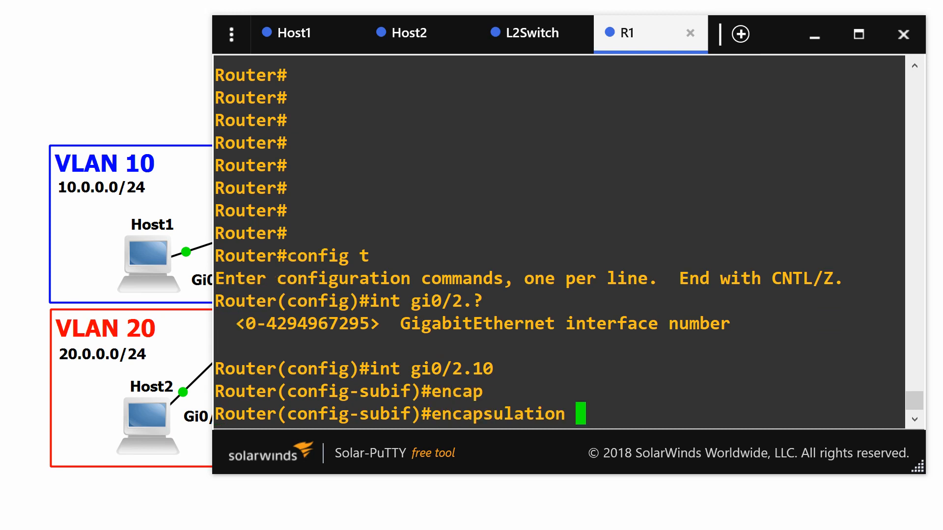
- Set encapsulation dot1Q 10 and ip address 10.0.0.1 255.255.255.0 on Gi0/2.10
{"action": "type", "text": "dotq"}
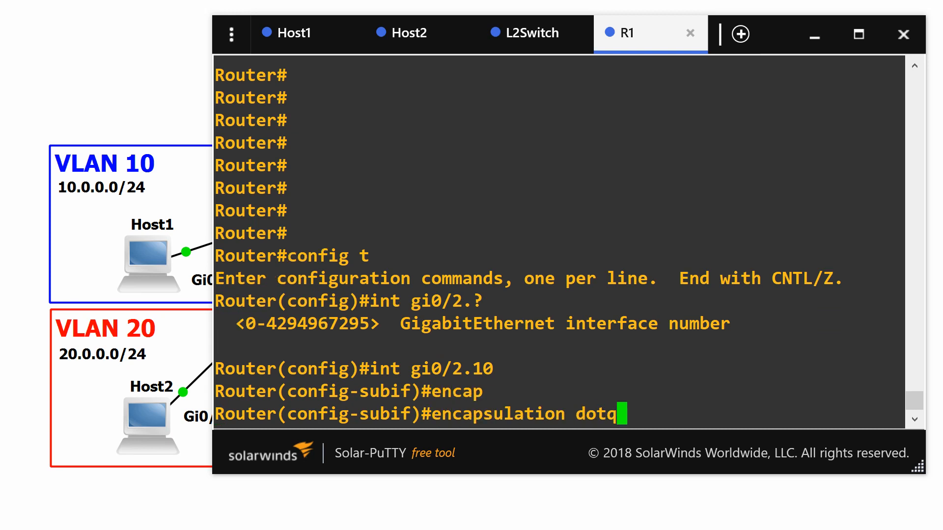
{"action": "type", "text": "1Q ?"}
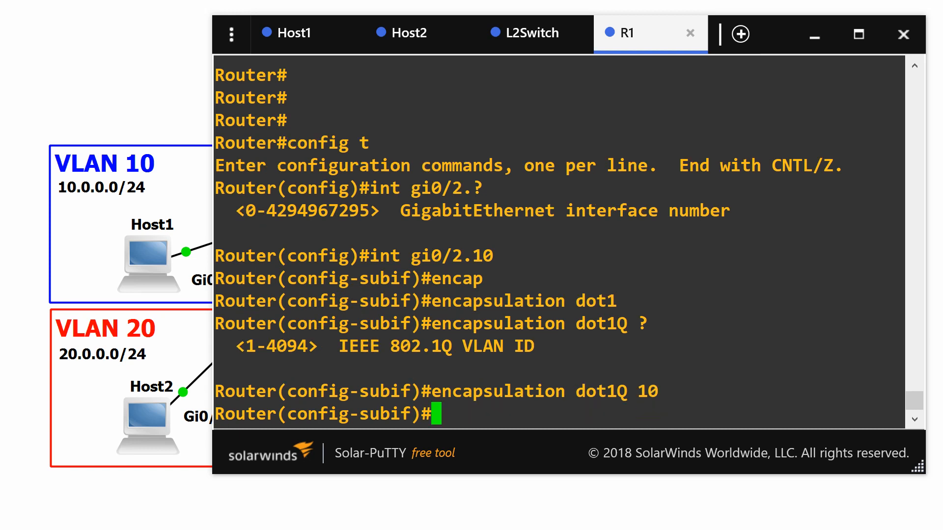
{"action": "type", "text": "ip address"}
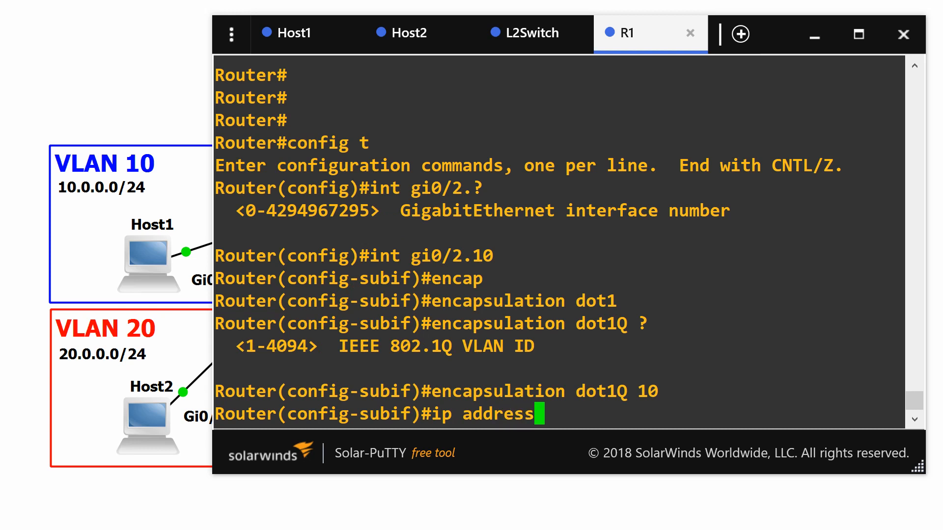
{"action": "type", "text": "10.0.0"}
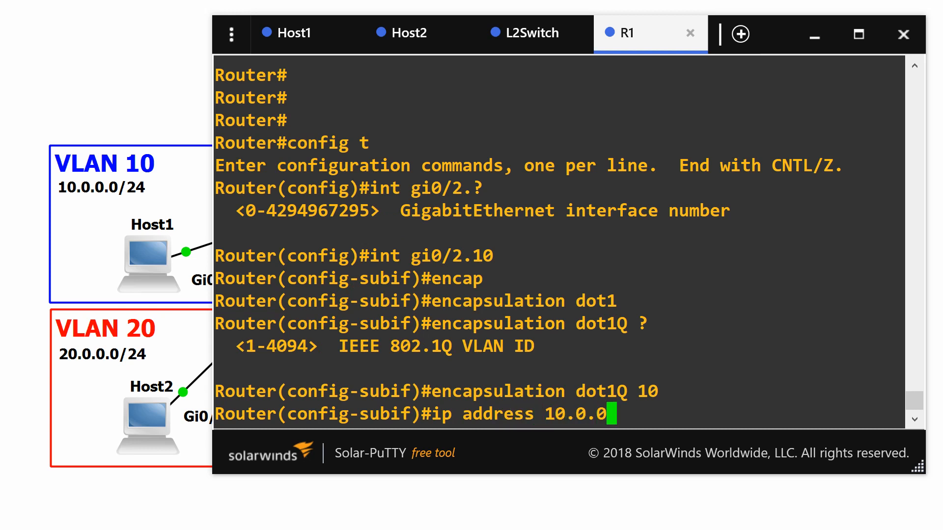
{"action": "type", "text": "1 255.255.255.0"}
{"action": "type", "text": "no shut"}
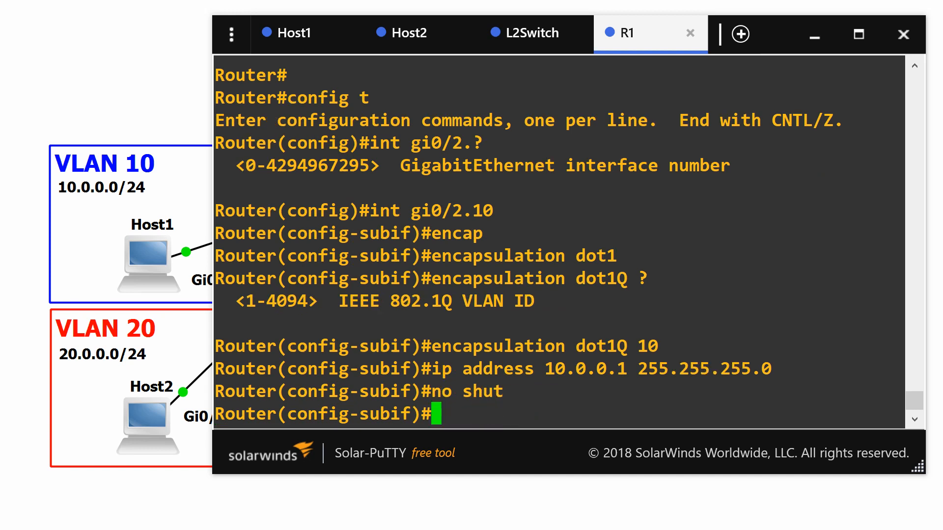
- Configure Gi0/2.20 with dot1Q 20, address 20.0.0.1 255.255.255.0, and no shut
{"action": "type", "text": "int gi0/2.20"}
{"action": "type", "text": "encapsulation dot1q"}
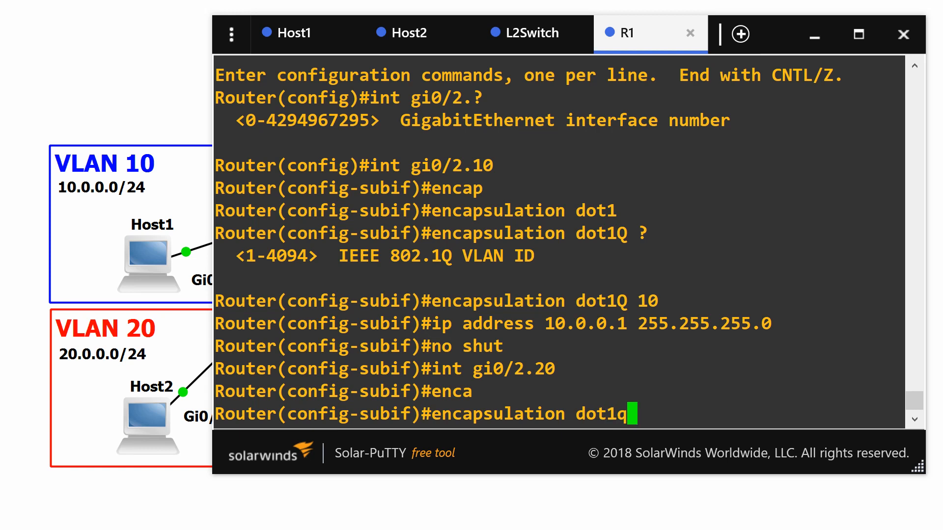
{"action": "type", "text": "20"}
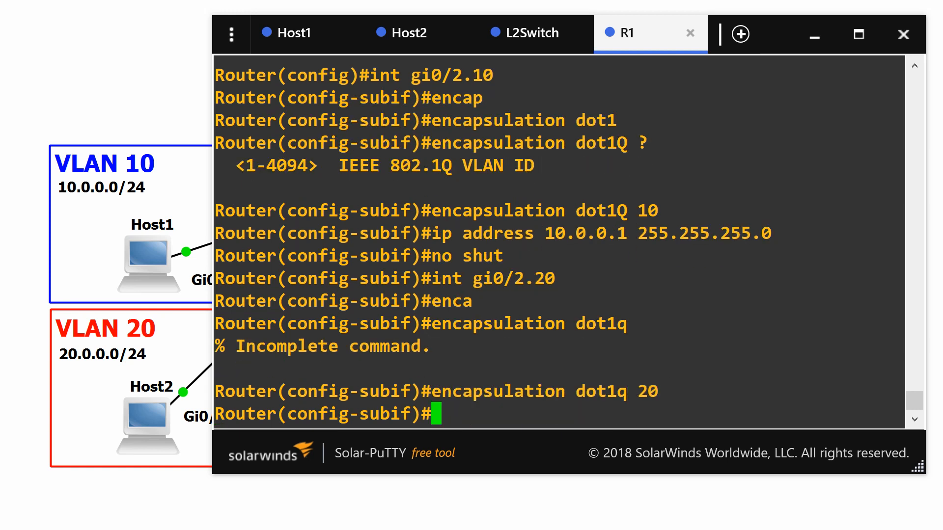
{"action": "type", "text": "ip address 10.0.0.1 255.255.255.0"}
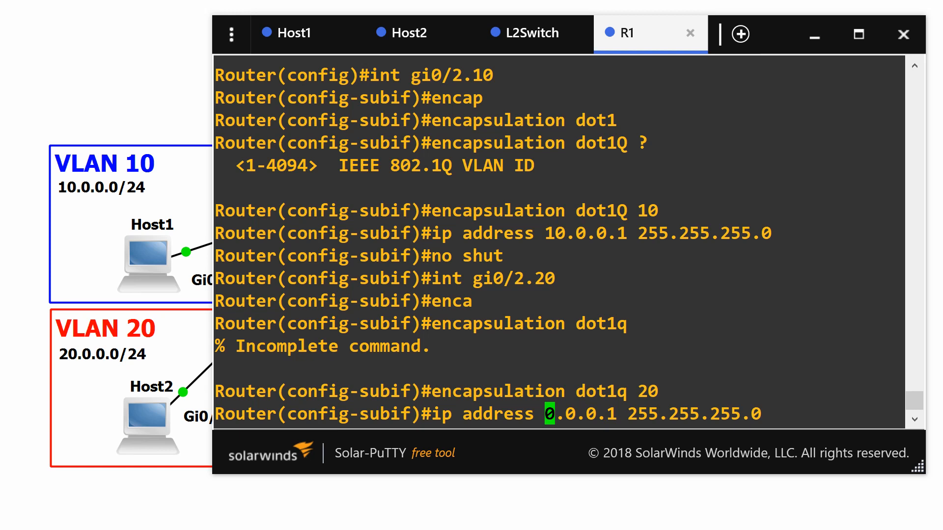
{"action": "type", "text": "no shut"}
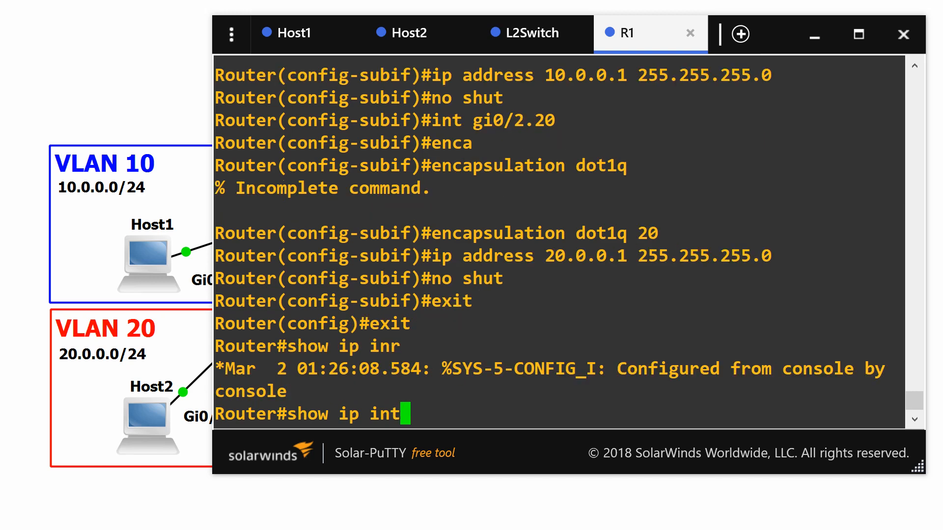
- Run 'show ip int brief | exc un' on R1 to confirm 10.0.0.1 and 20.0.0.1 are up
{"action": "type", "text": "sh"}
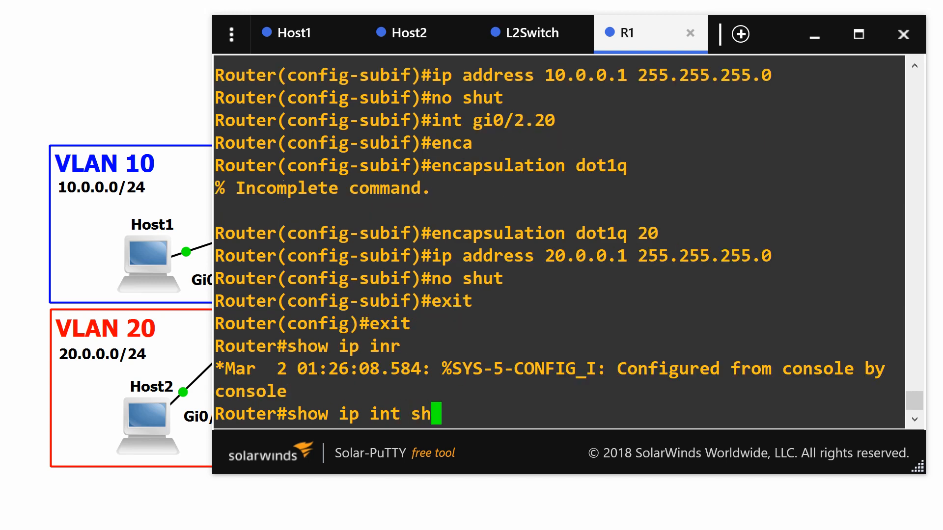
{"action": "type", "text": "brief | e"}
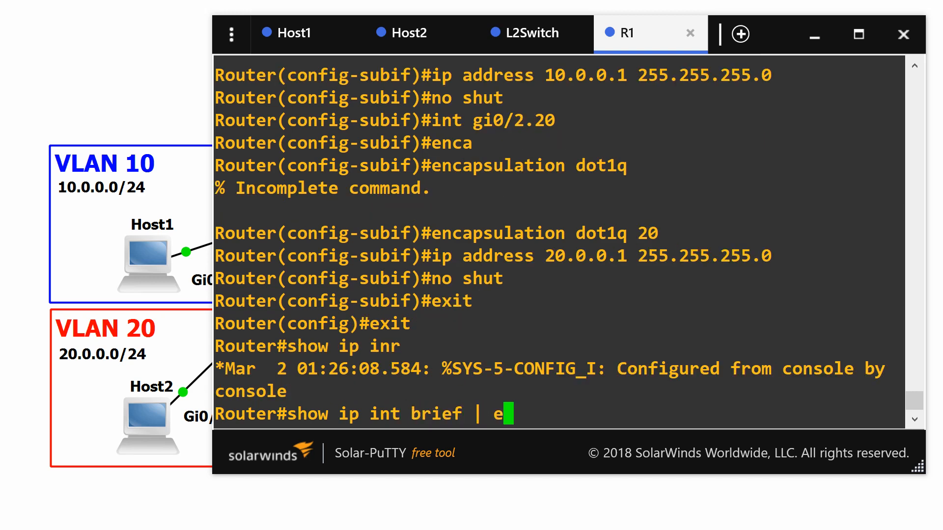
{"action": "key", "text": "Return"}
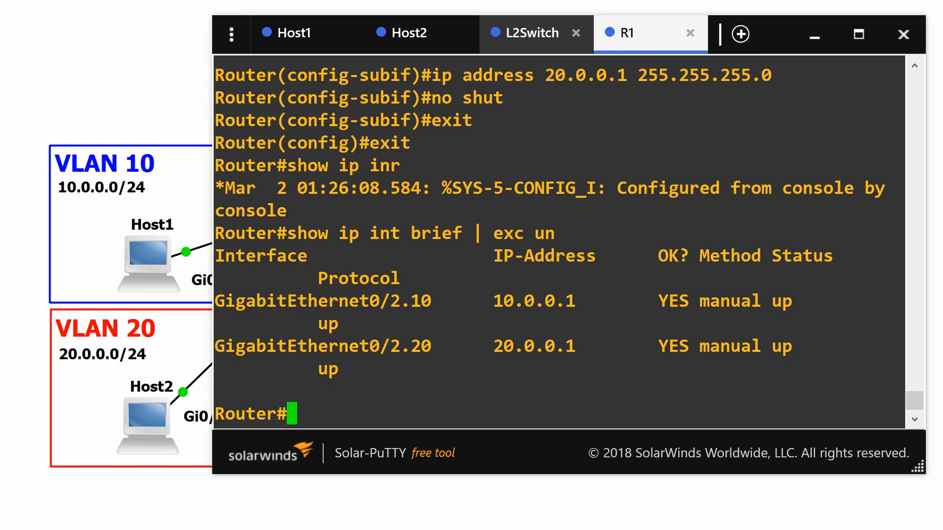
- From Host1, ping 20.0.0.2 twice and see 100 percent success
{"action": "left_click", "coordinate": [299, 34]}
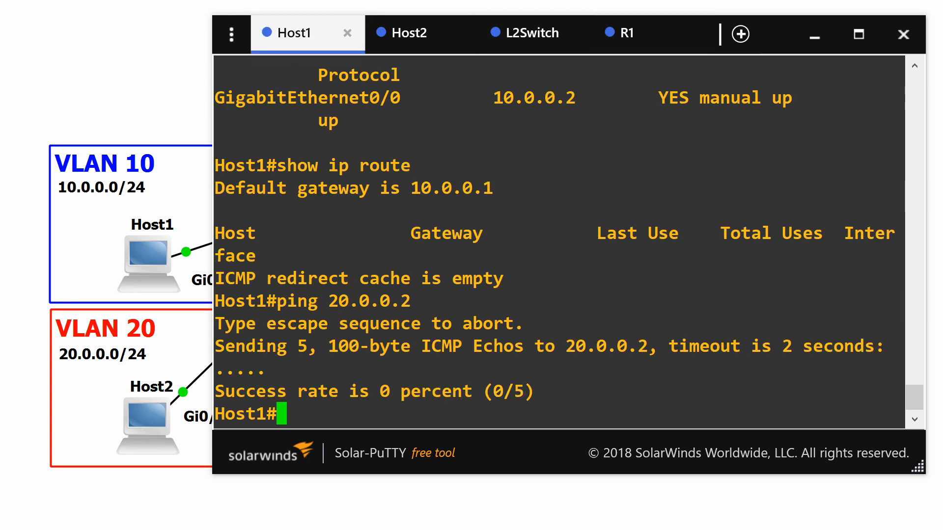
{"action": "type", "text": "ping"}
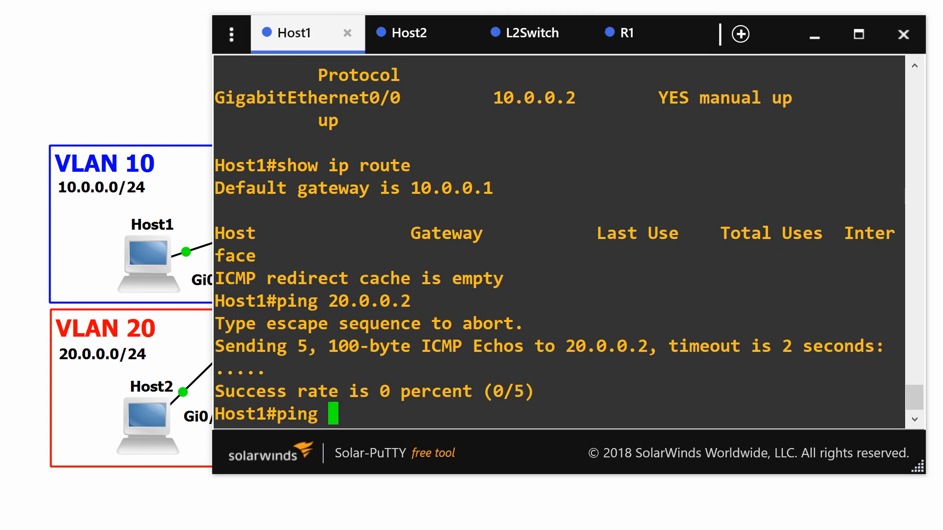
{"action": "type", "text": "2"}
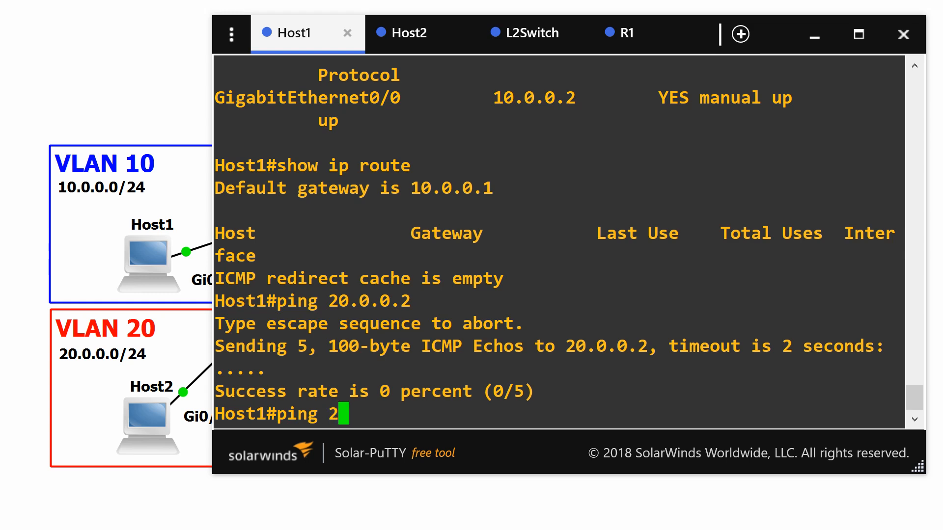
{"action": "key", "text": "Return"}
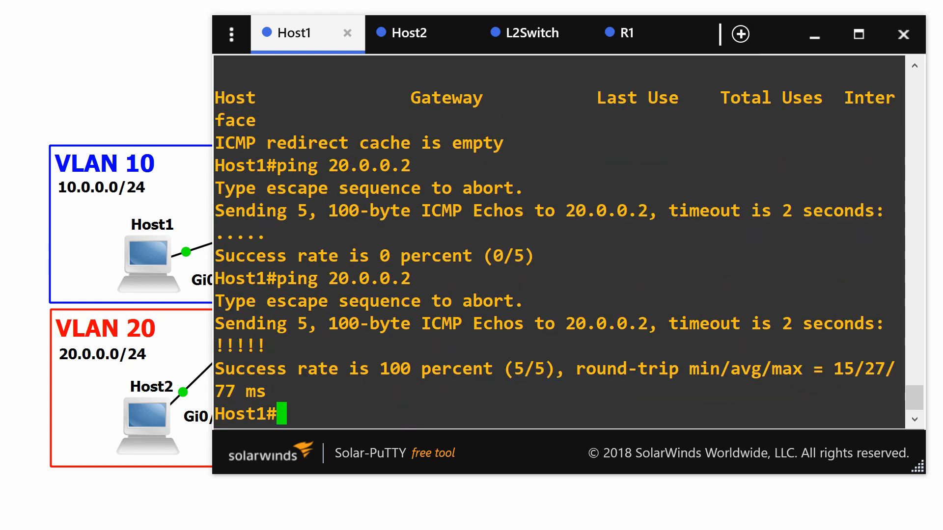
{"action": "type", "text": "ping 20.0.0.2"}
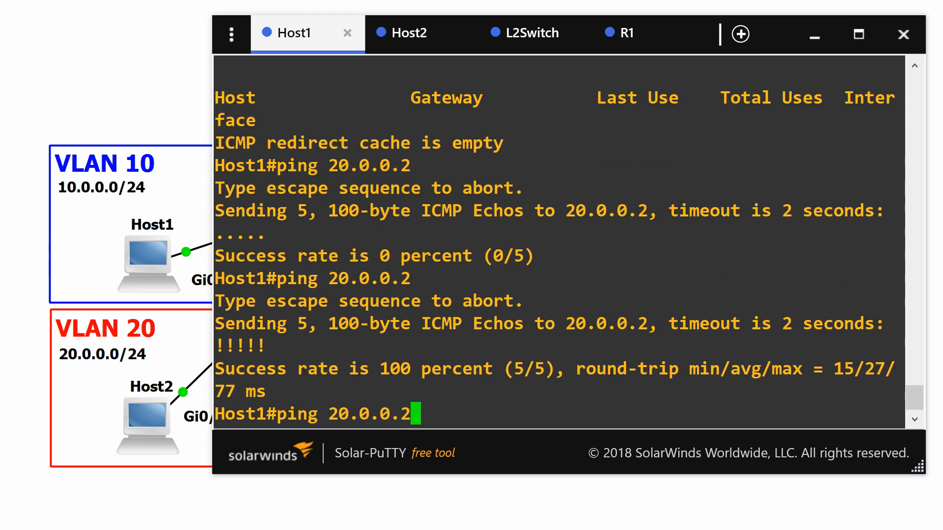
{"action": "key", "text": "Return"}
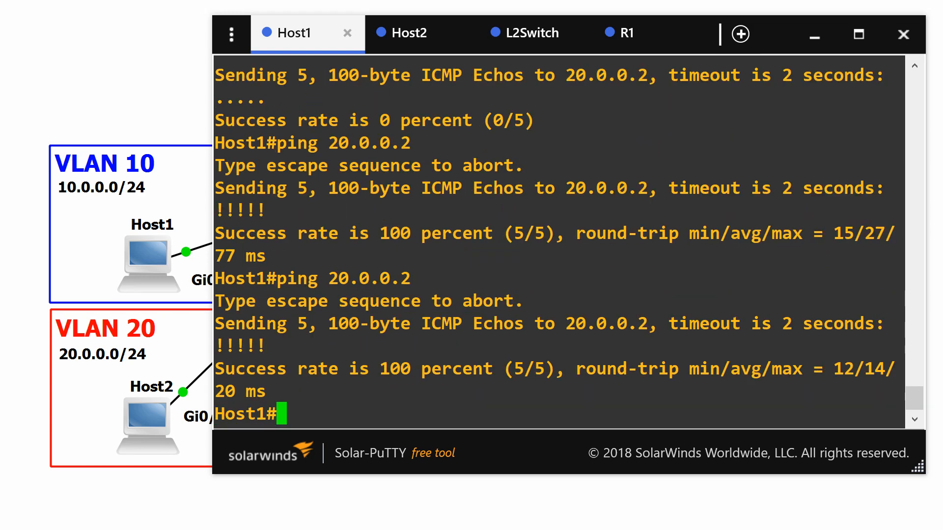
- On R1, run 'show run int gi0/2.10' to display the subinterface's configuration
{"action": "left_click", "coordinate": [625, 33]}
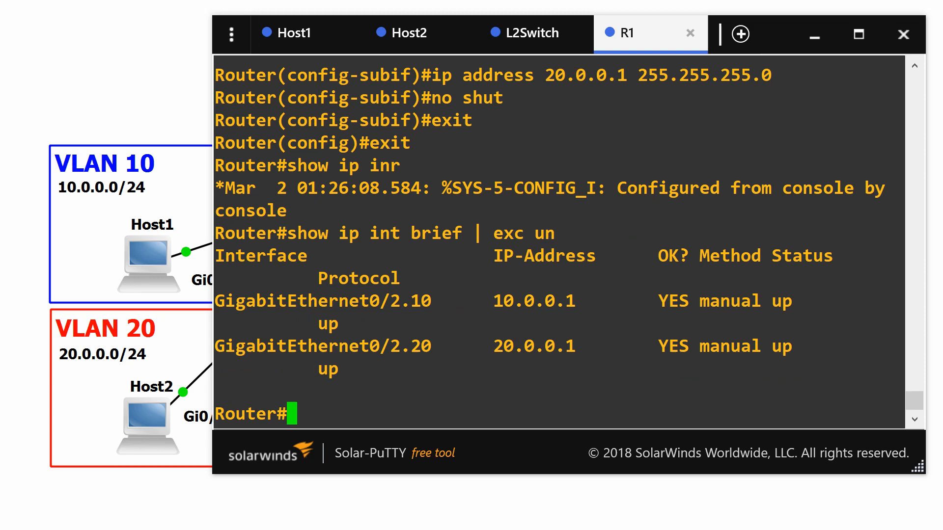
{"action": "type", "text": "show run int"}
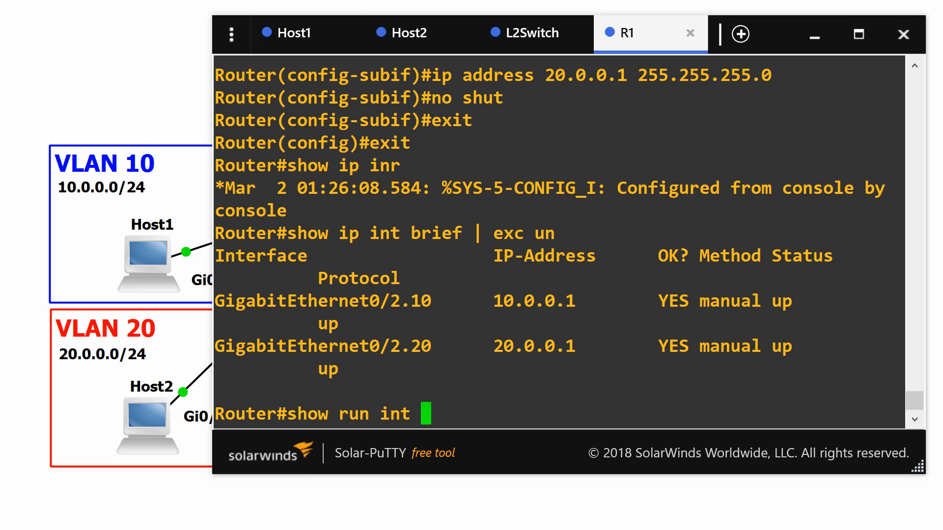
{"action": "type", "text": "gi0/2.1"}
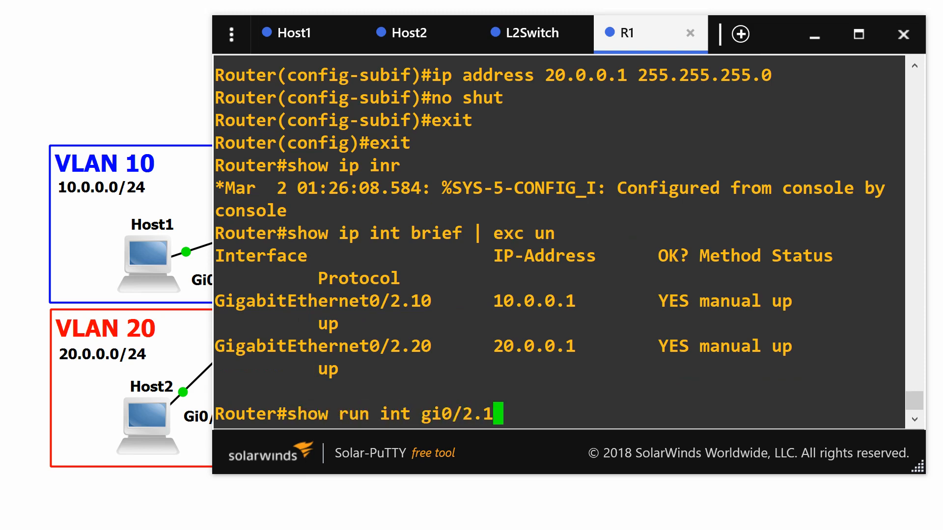
{"action": "key", "text": "Return"}
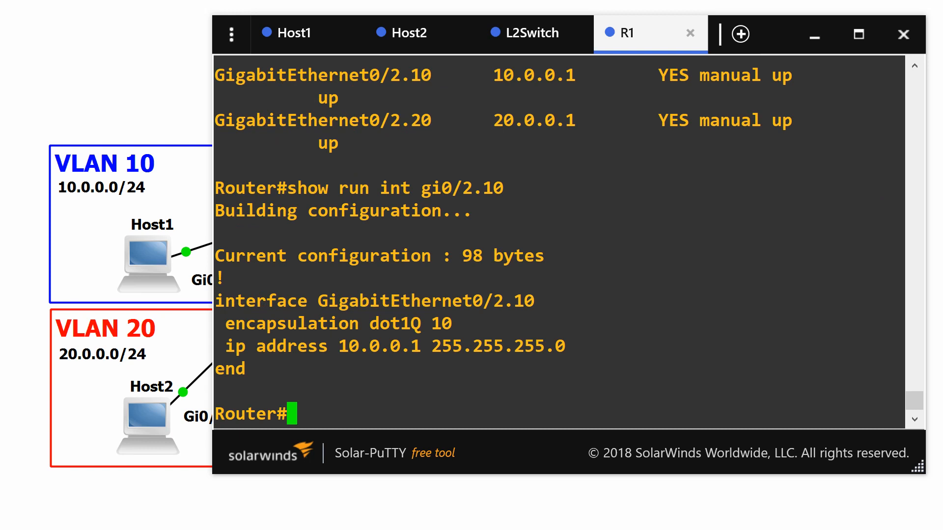